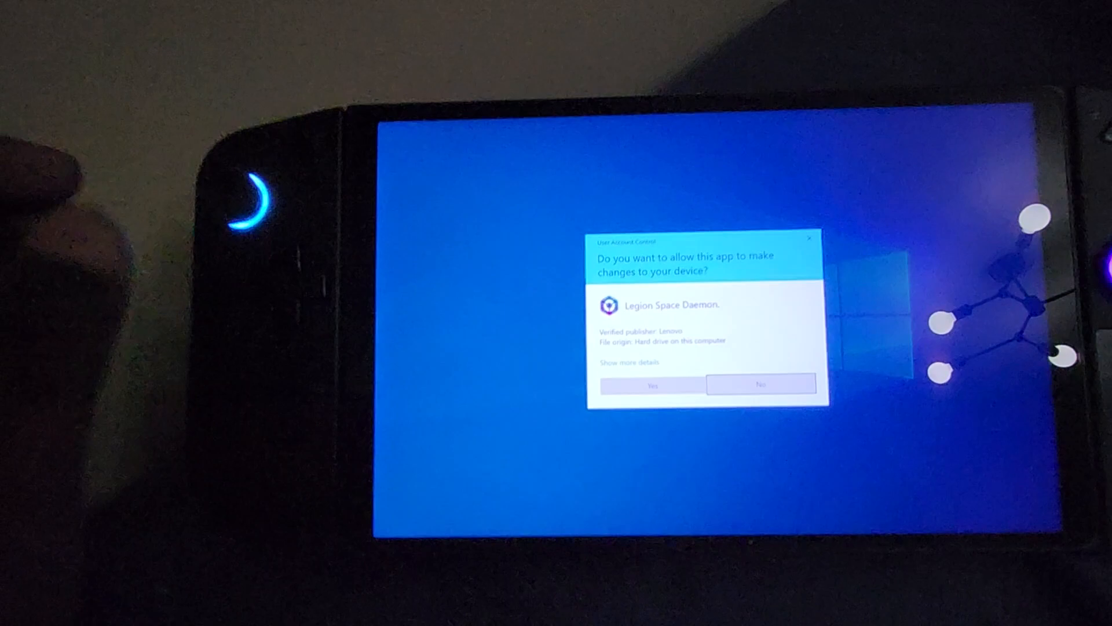
- Allow the Legion Space Daemon to make changes by confirming the UAC prompt with Yes
click(649, 384)
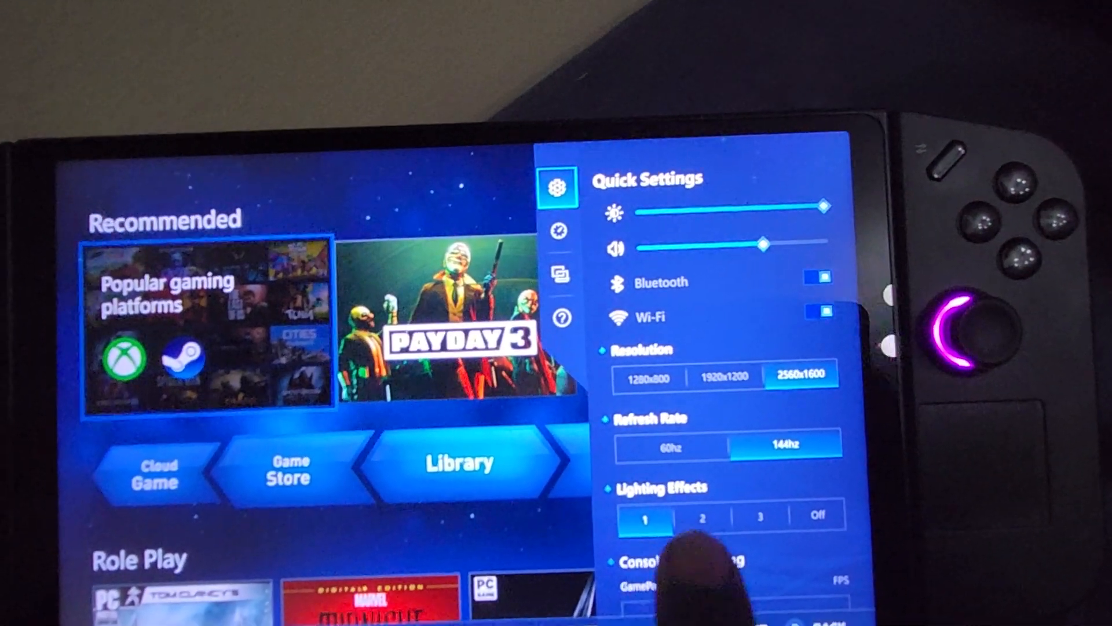
- Cycle the keyboard lighting effect from mode 1 to mode 2, then mode 3, then the next option
click(703, 525)
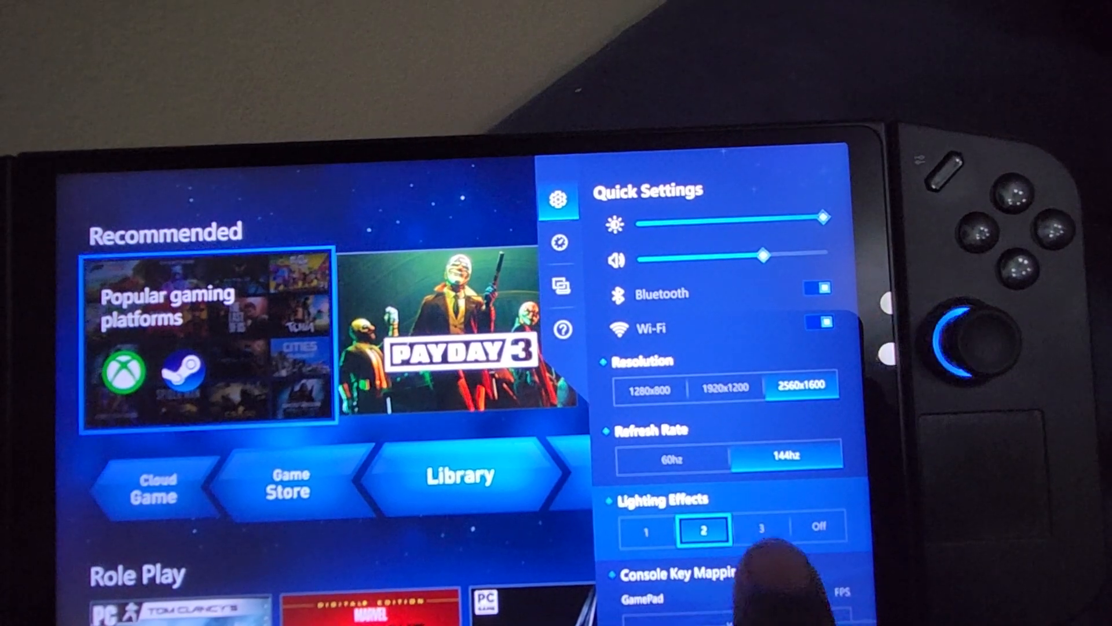
click(760, 531)
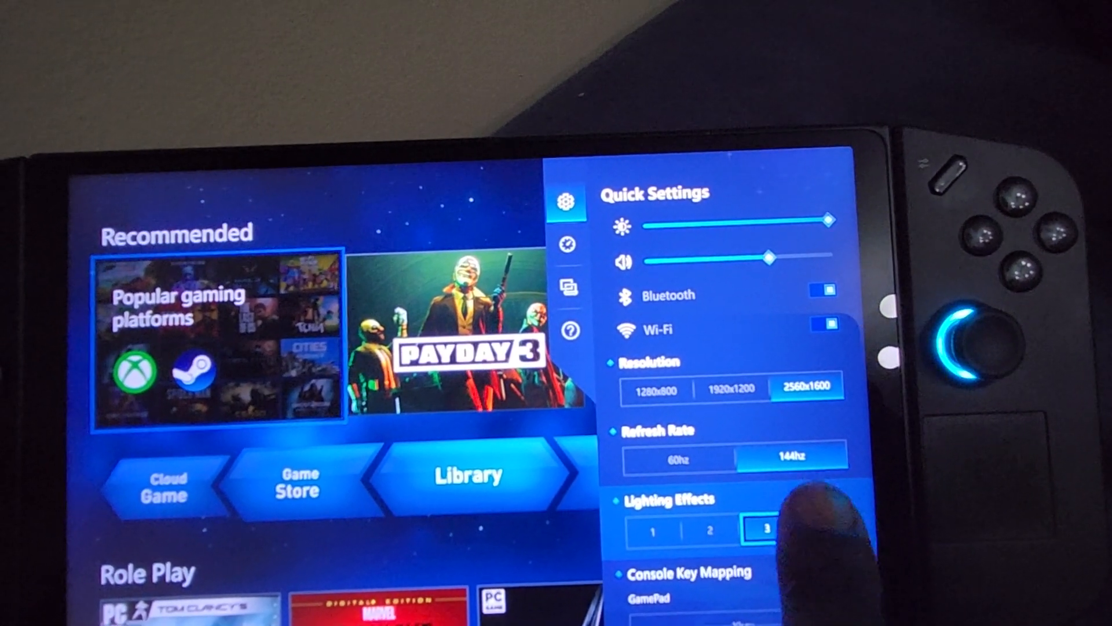
click(822, 531)
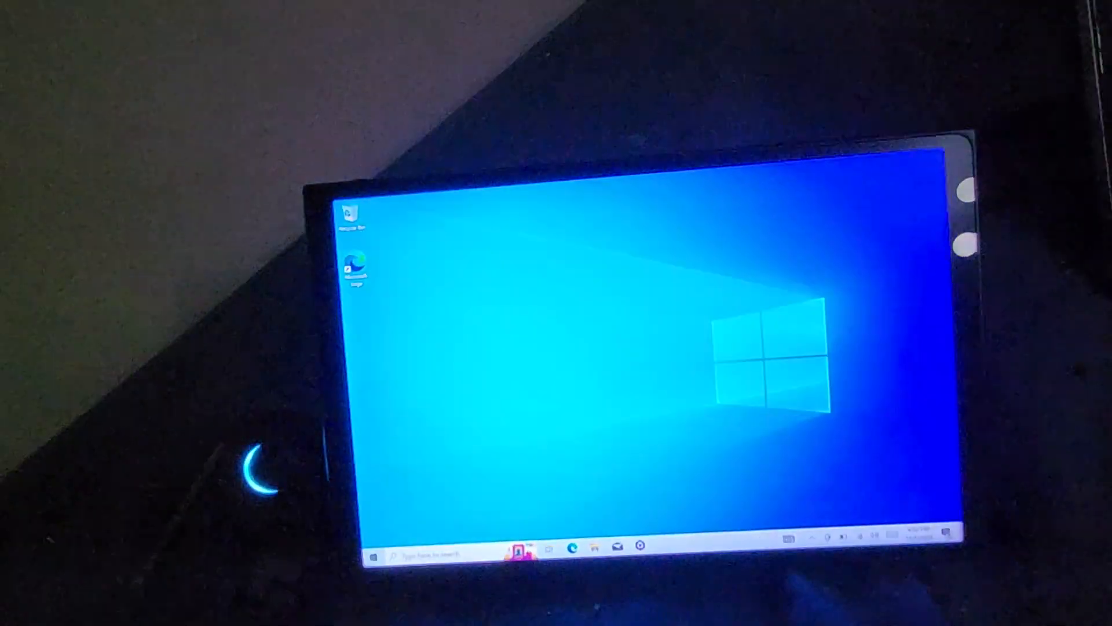
- Search the Start menu for activation and show Windows 10 Home activated with a digital license
click(372, 552)
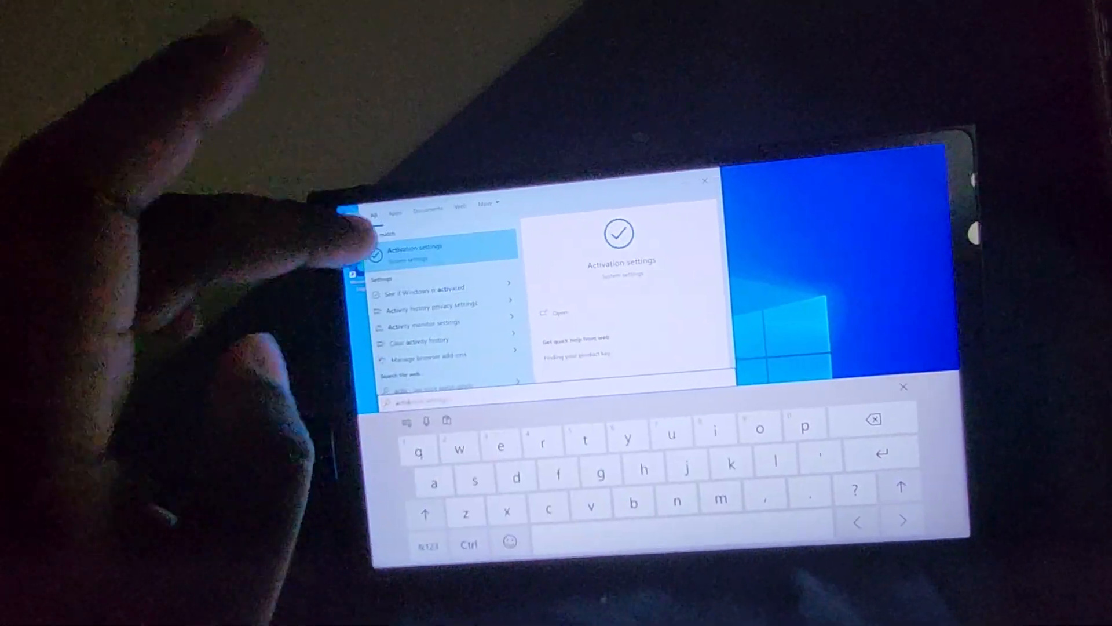
click(418, 248)
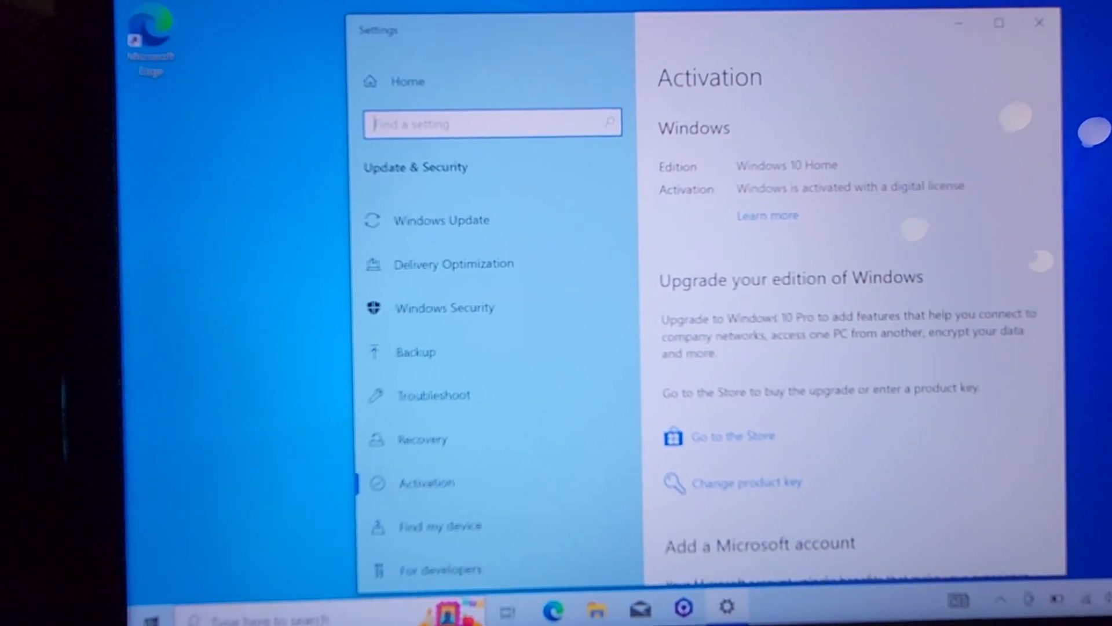
- Search from Start and launch the About Windows (winver) dialog showing version and build
click(150, 619)
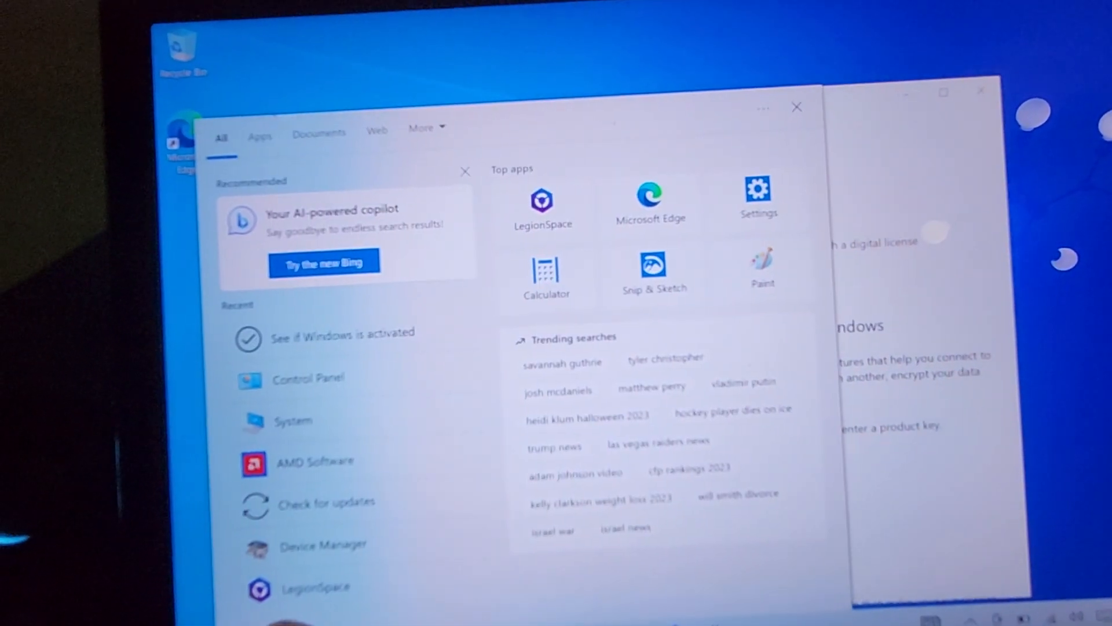
text(WordPad)
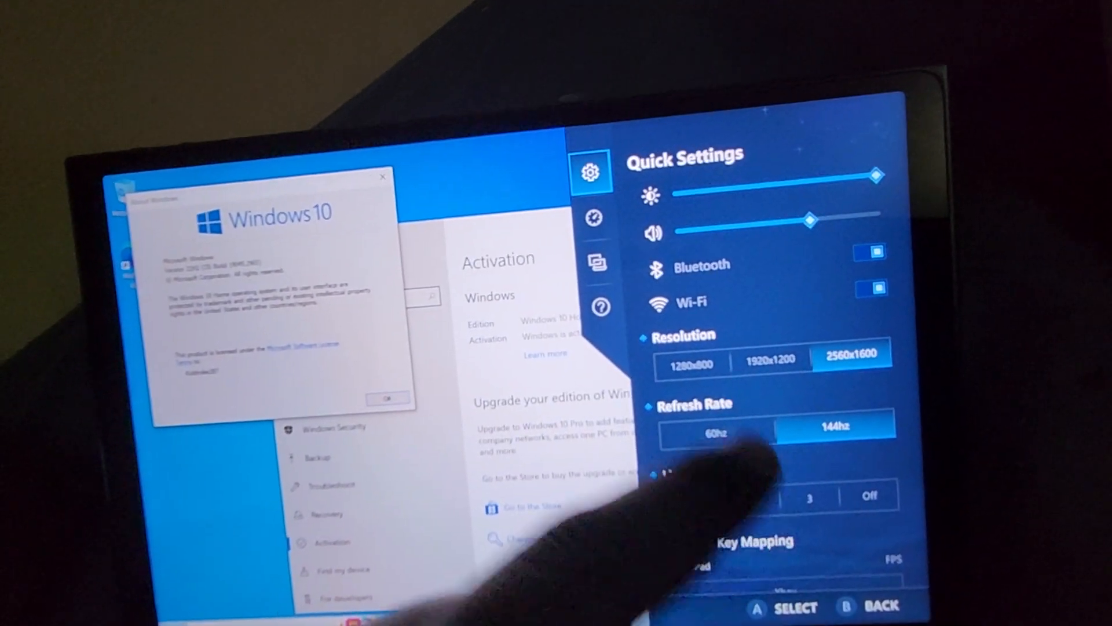
- Show the Performance panel with battery levels, CPU/GPU/RAM usage and Balance thermal mode
click(591, 219)
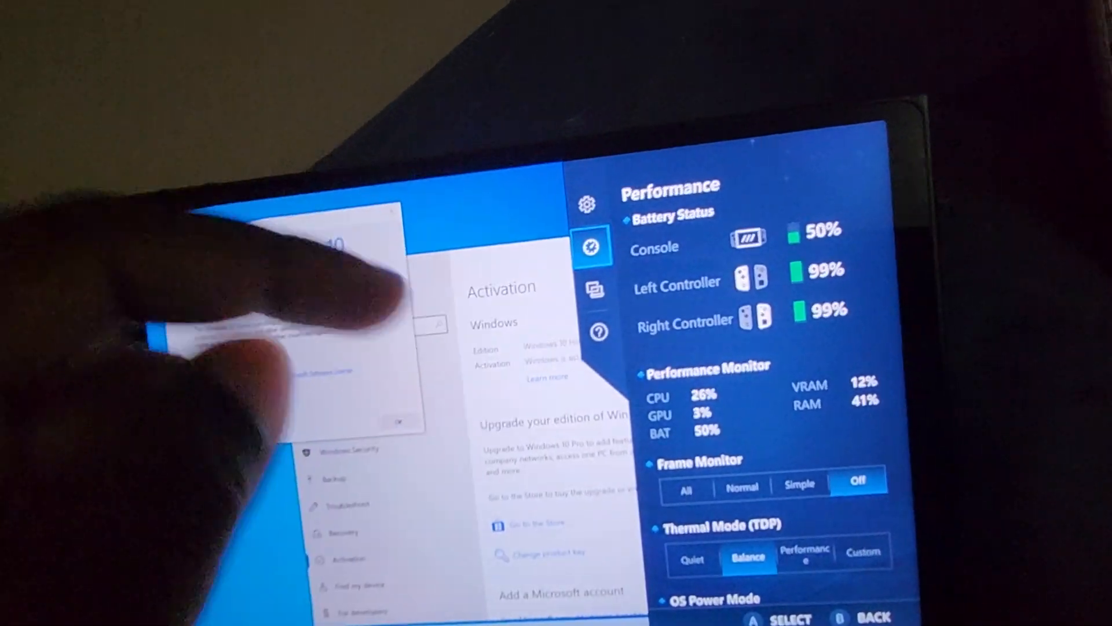